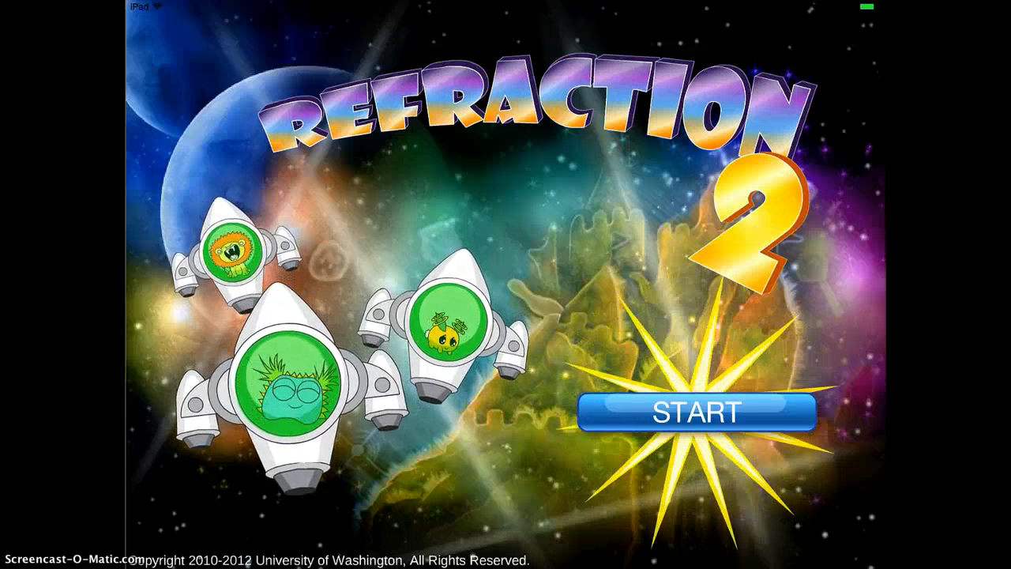
Tap START to leave the title screen for the level map
left_click(699, 411)
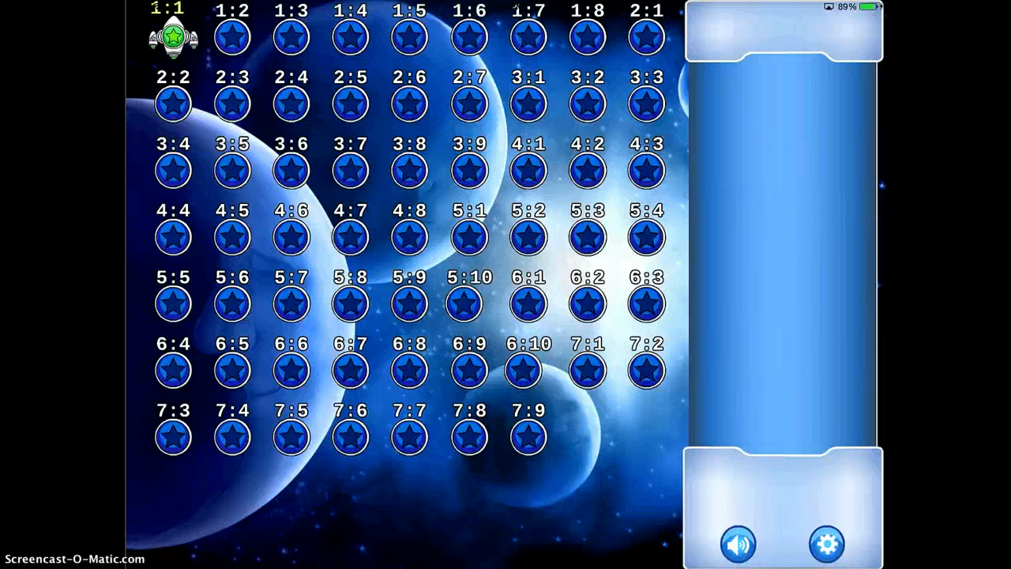
Open level 1:1 from the level grid
left_click(171, 36)
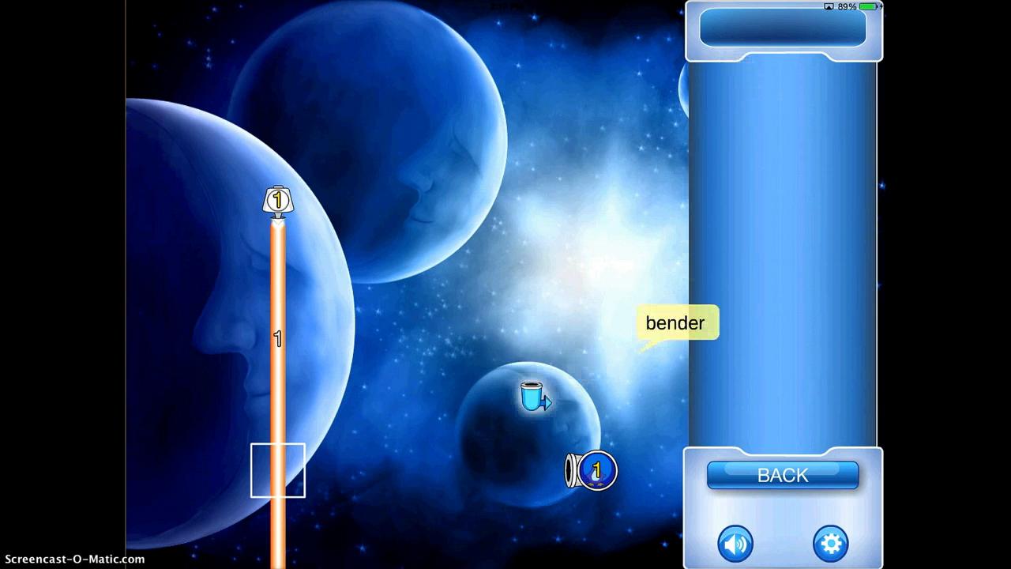
Place a bender on the beam square level with the ship, turning the light right into it
left_click_drag(533, 394, 277, 469)
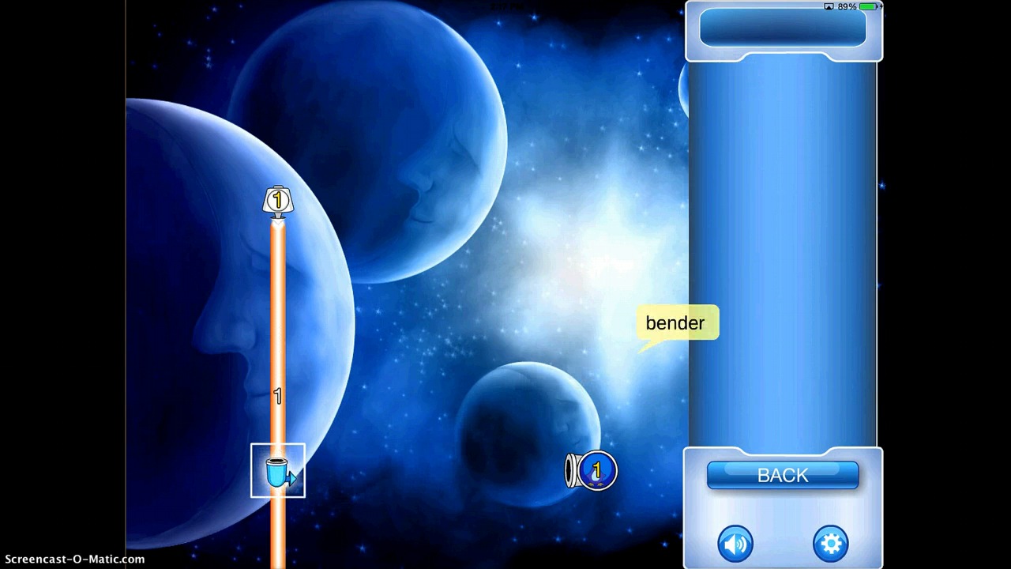
left_click(277, 481)
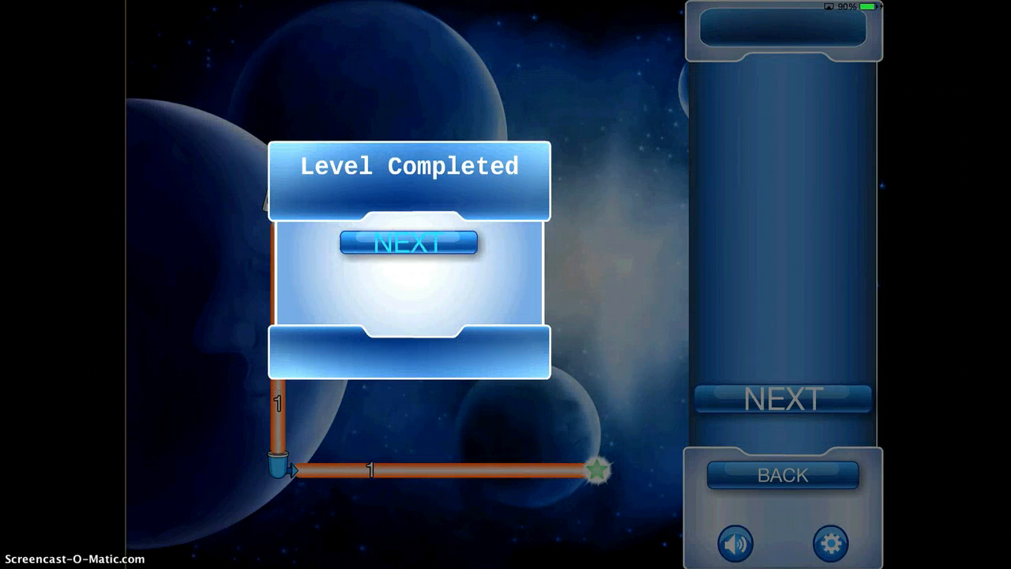
Move to the next level and dismiss the Using Benders tutorial
left_click(405, 242)
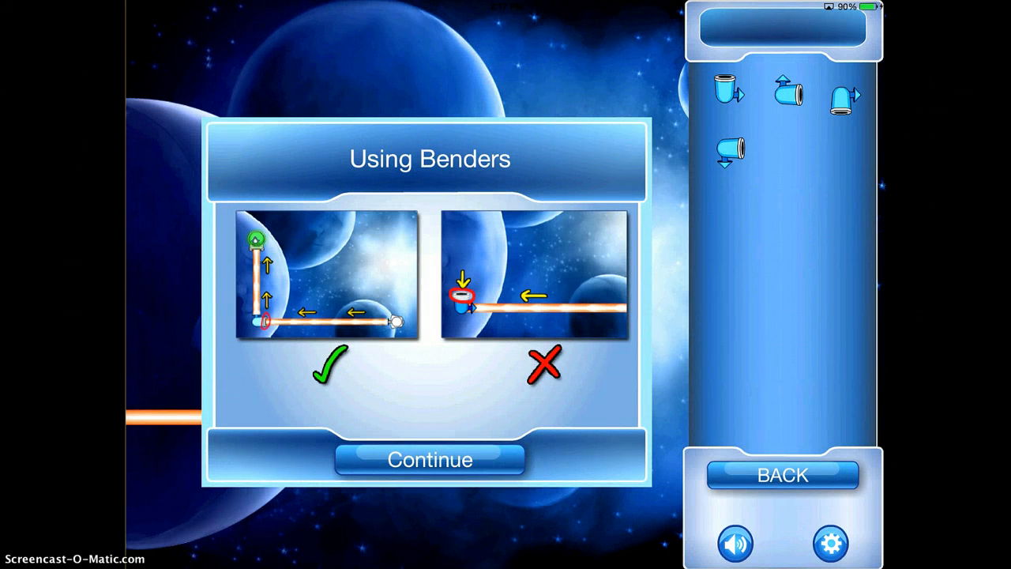
left_click(430, 459)
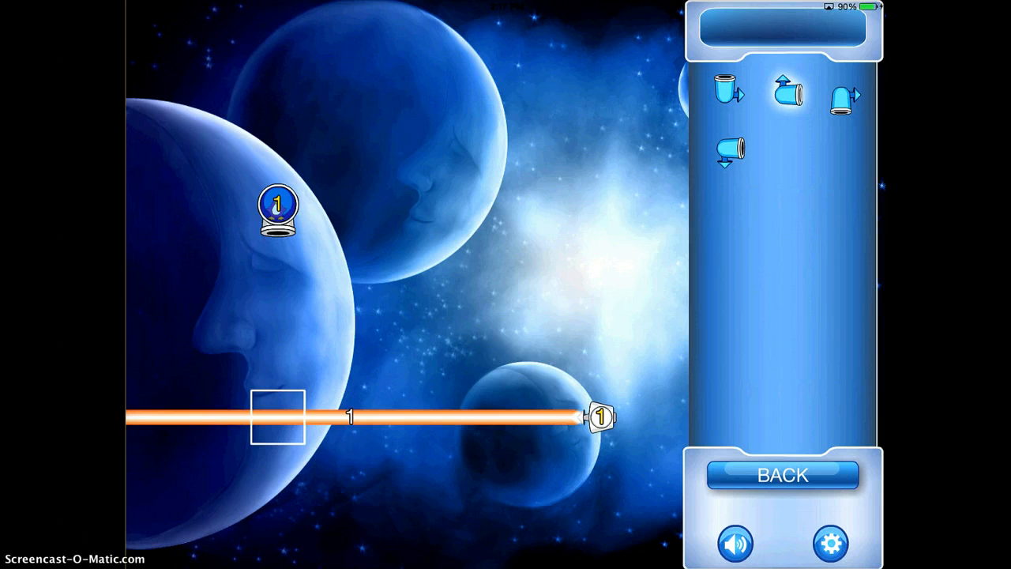
Place the up-pointing bender on the beam below the ship and advance past the win
left_click_drag(787, 93, 278, 416)
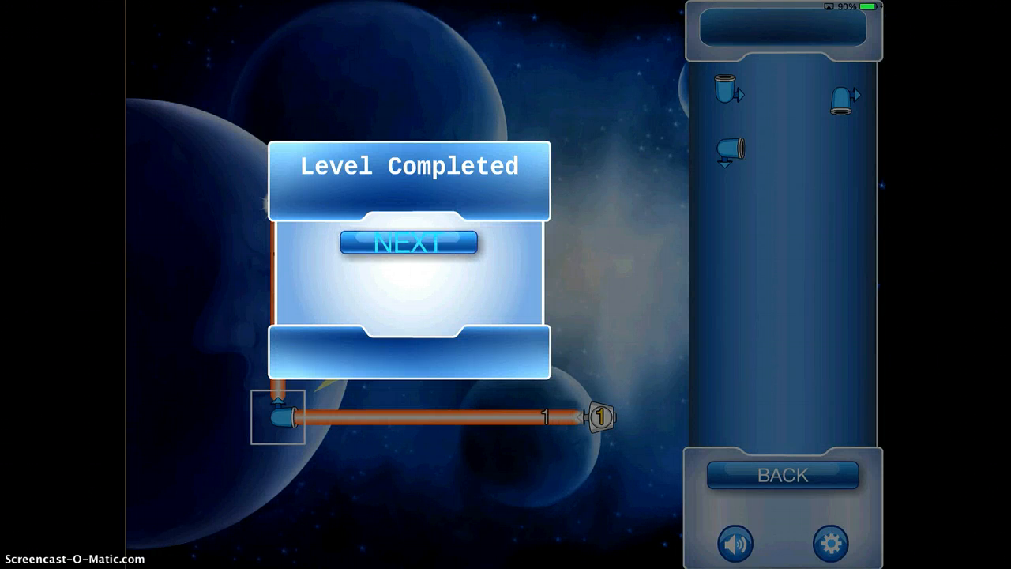
left_click(407, 242)
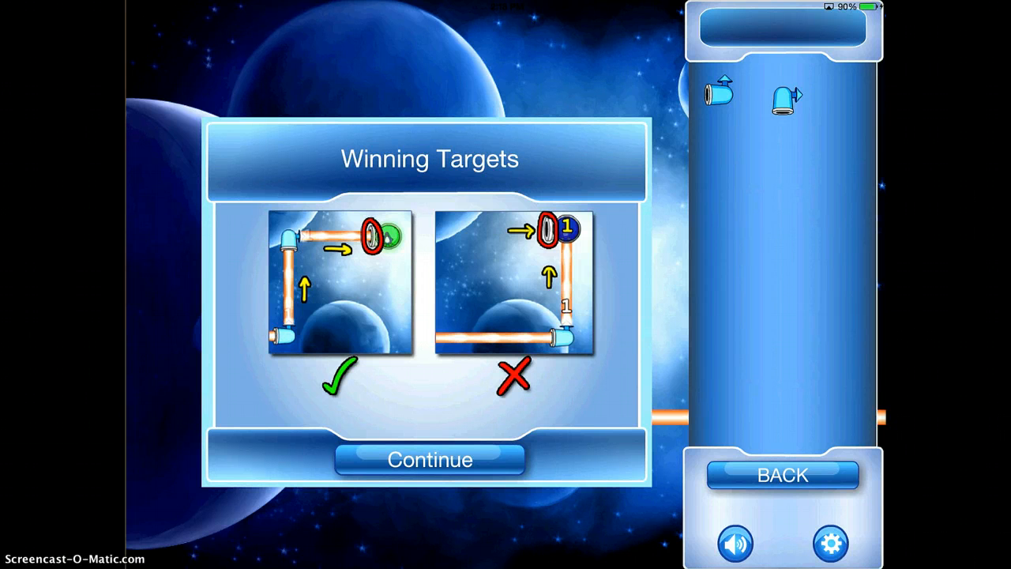